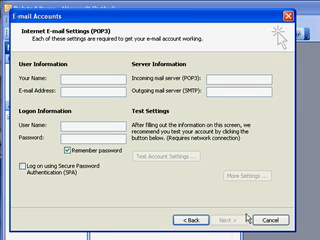
pyautogui.write('Info')
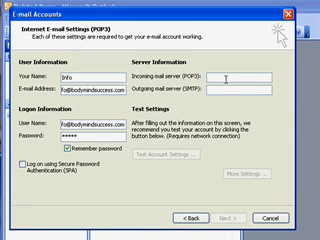
pyautogui.write('pop.secureserver.net')
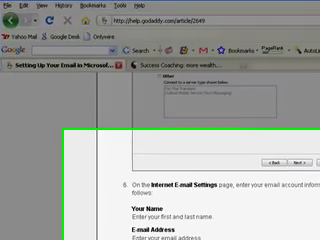
pyautogui.scroll(-3)
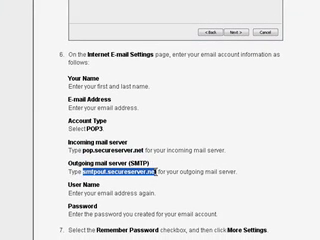